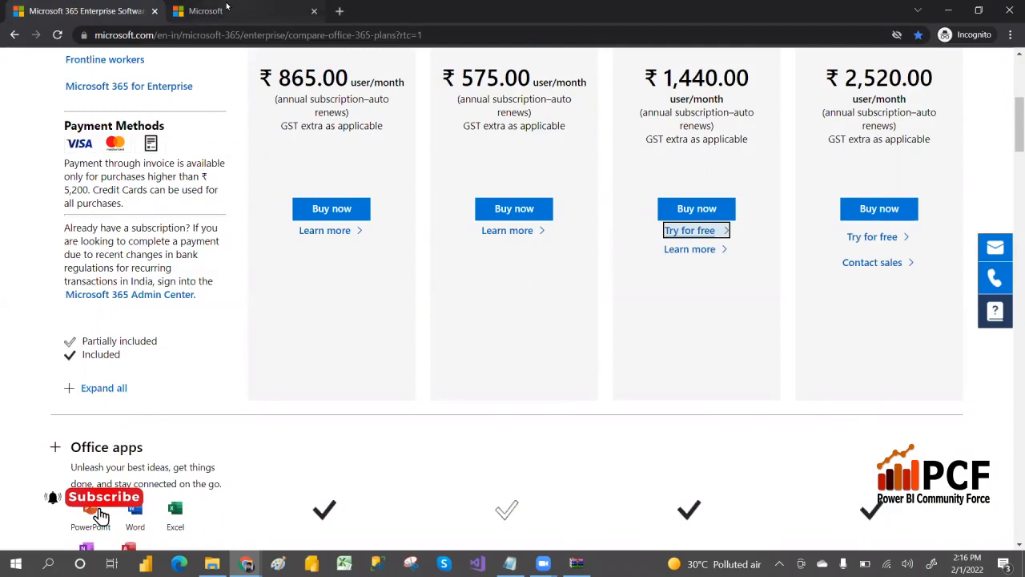
mouse_move(231, 13)
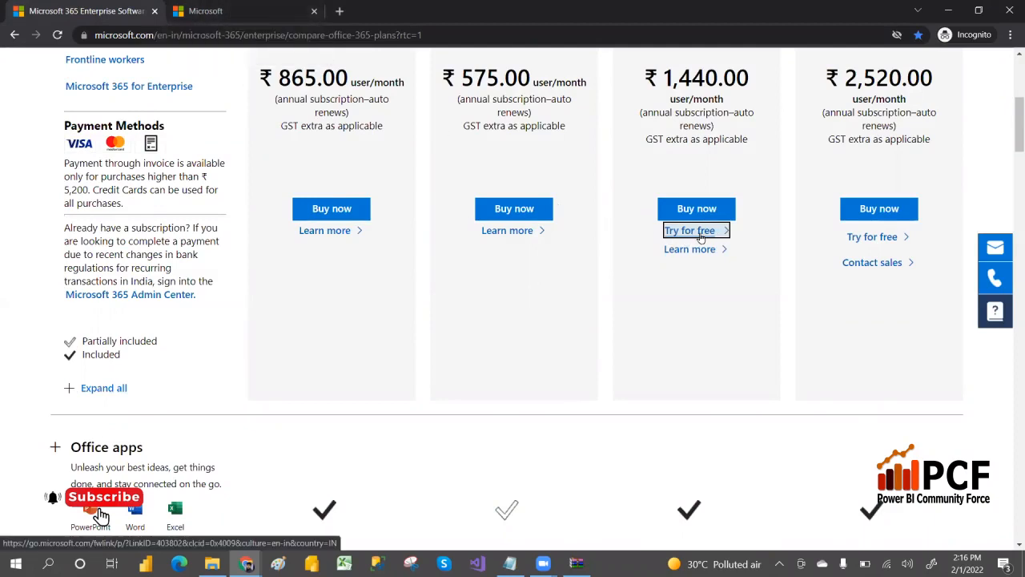
mouse_move(703, 244)
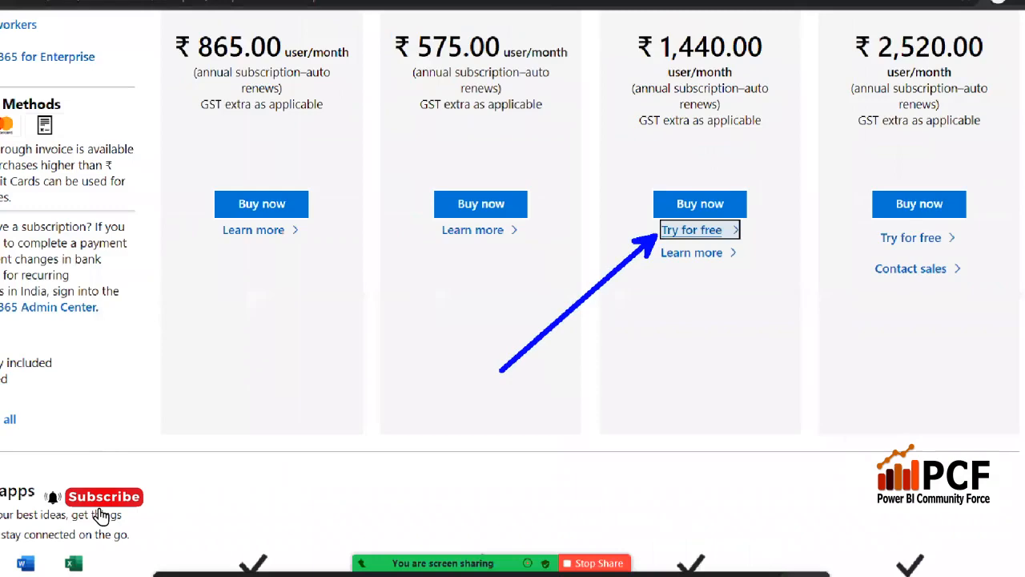
Step: Start the Office 365 E3 free trial and submit the email address for checking
left_click(699, 231)
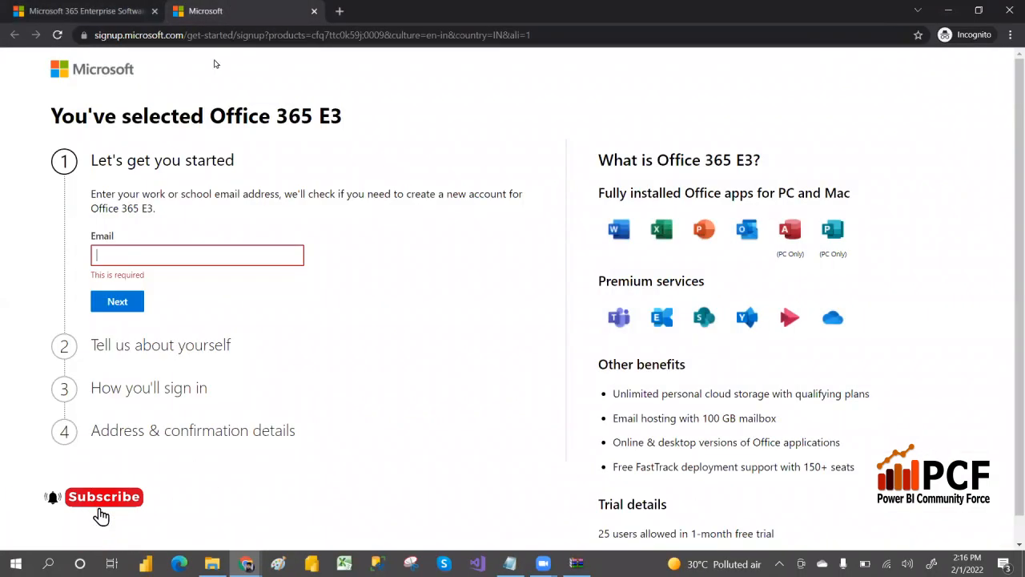
left_click(197, 255)
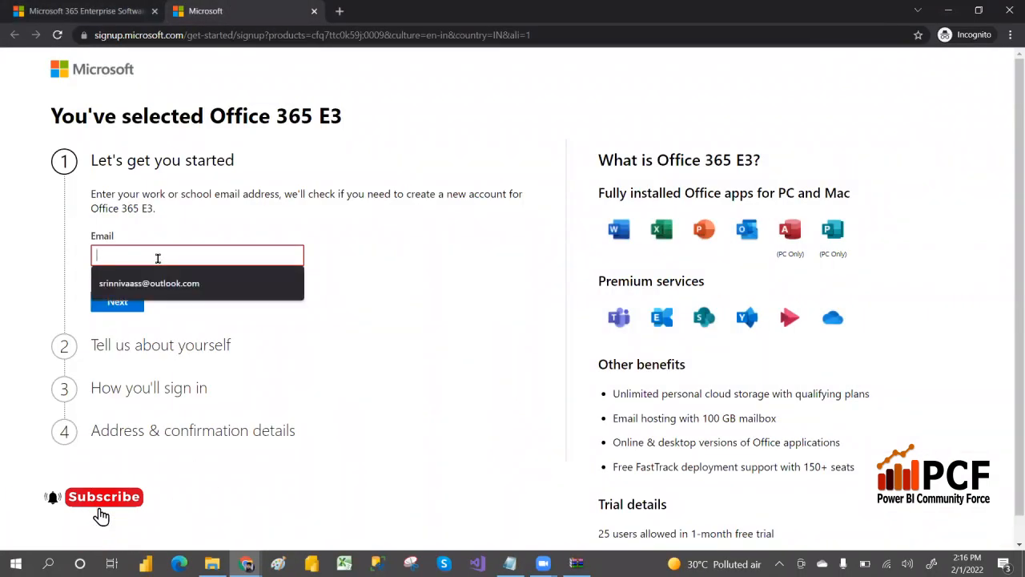
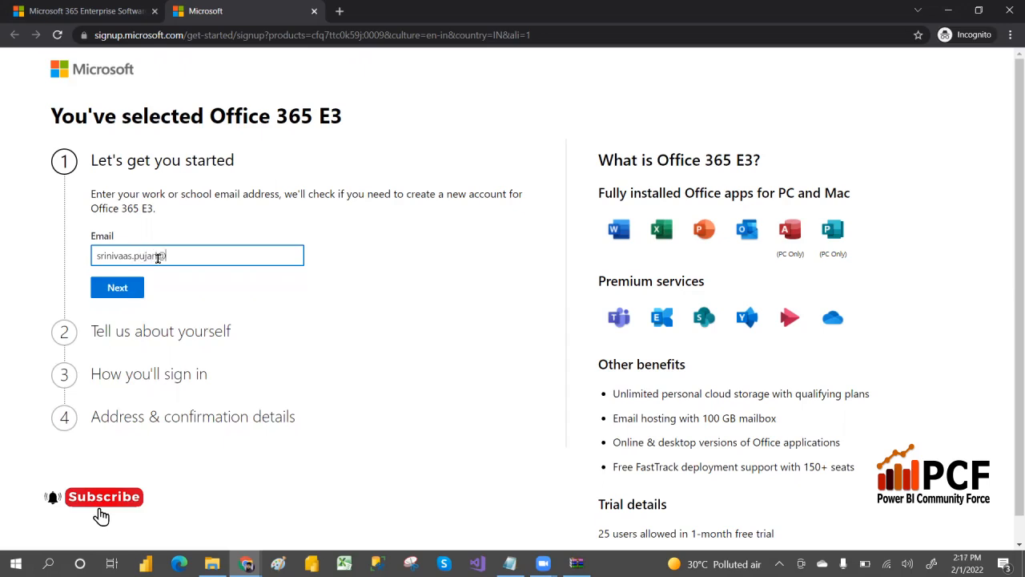
left_click(117, 287)
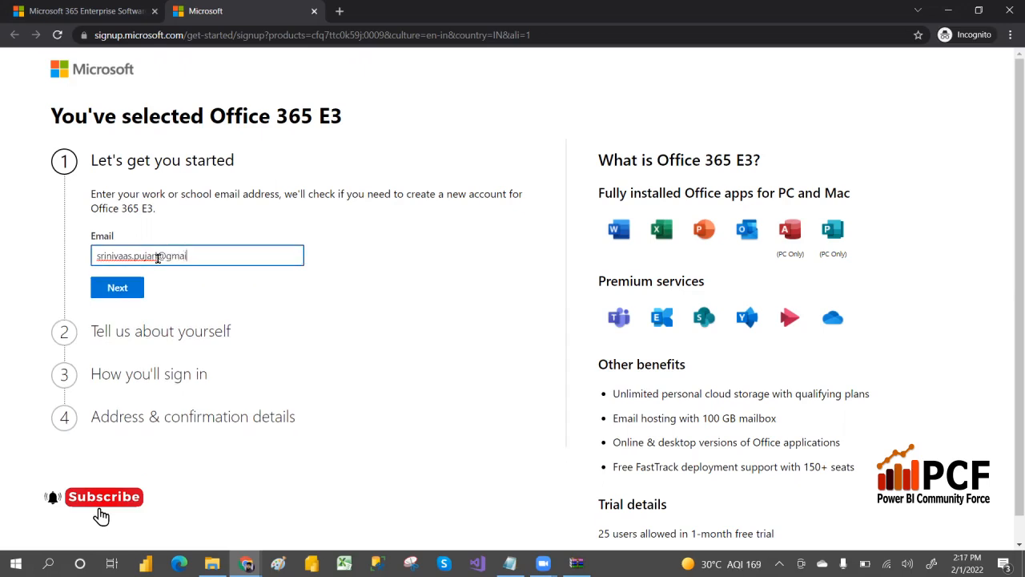
type("l.com")
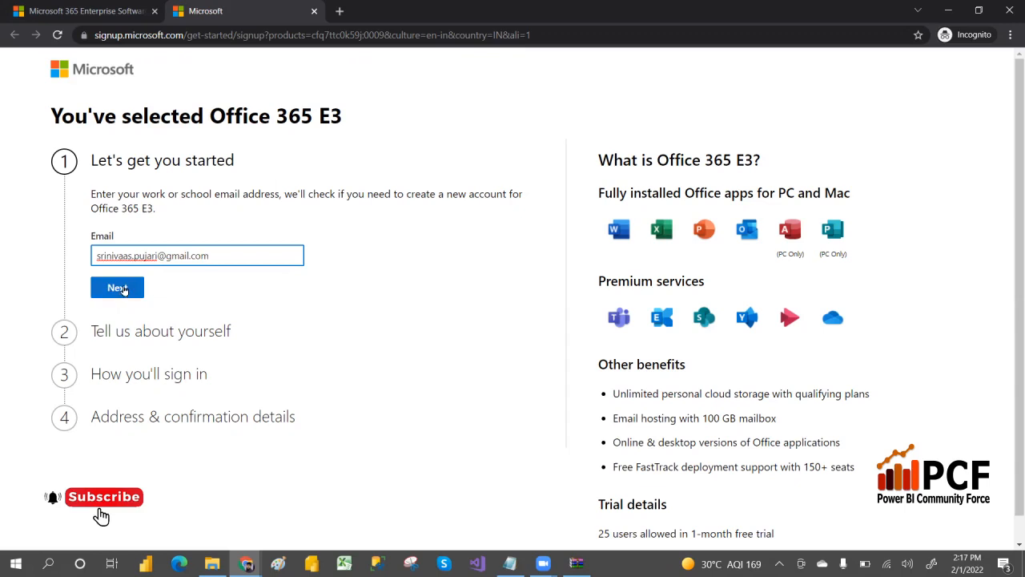
left_click(117, 288)
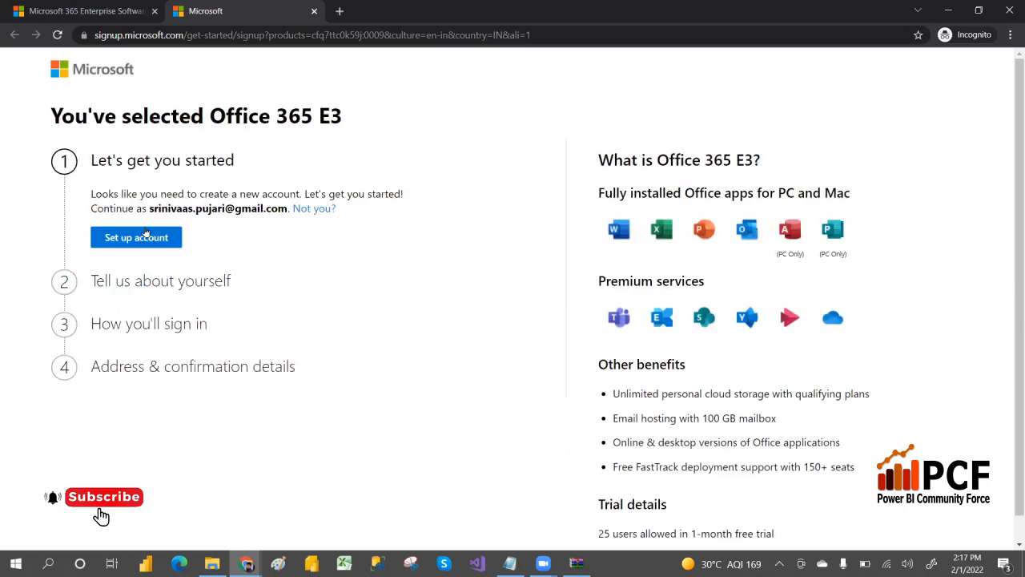
left_click(137, 237)
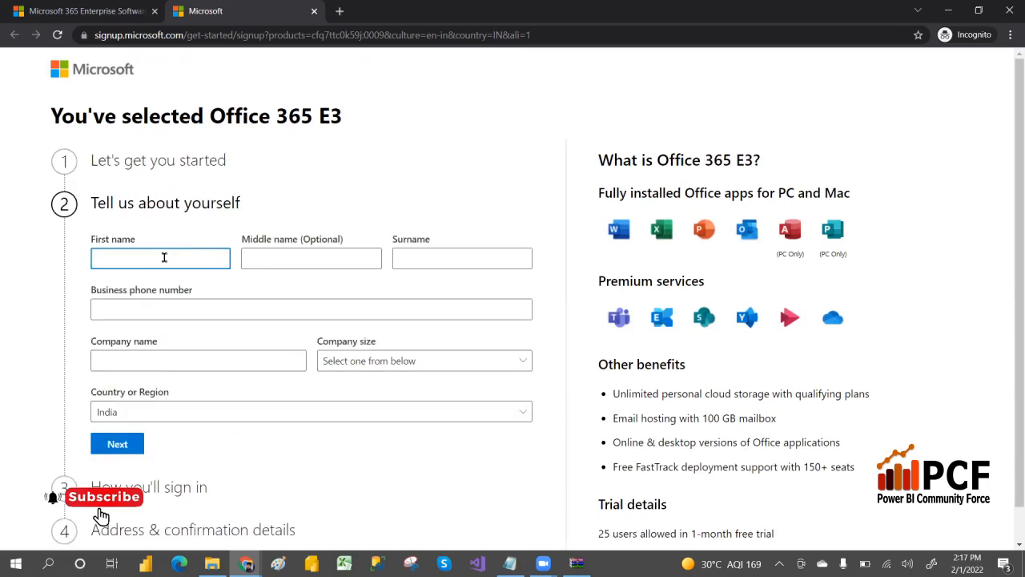
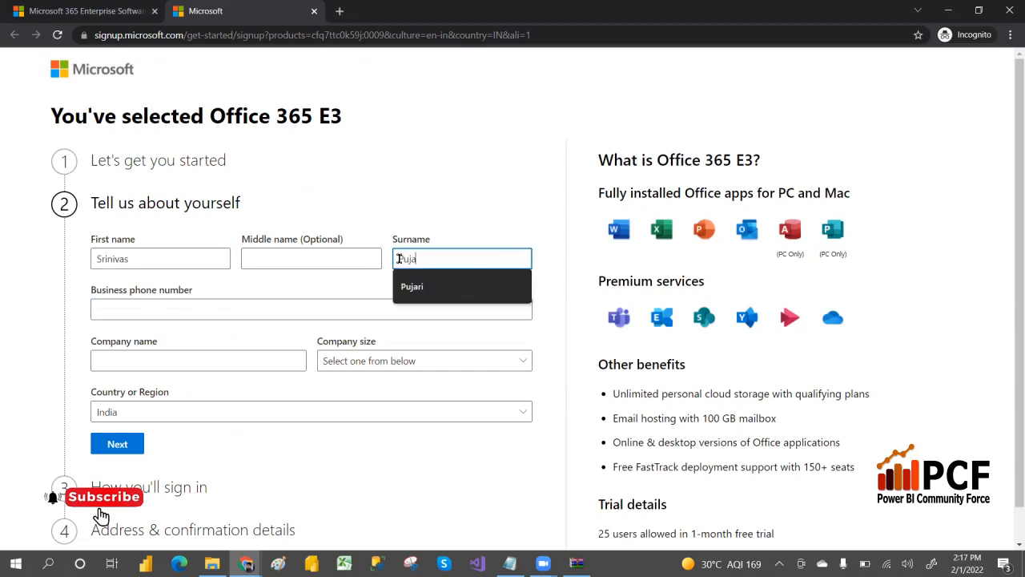
left_click(310, 309)
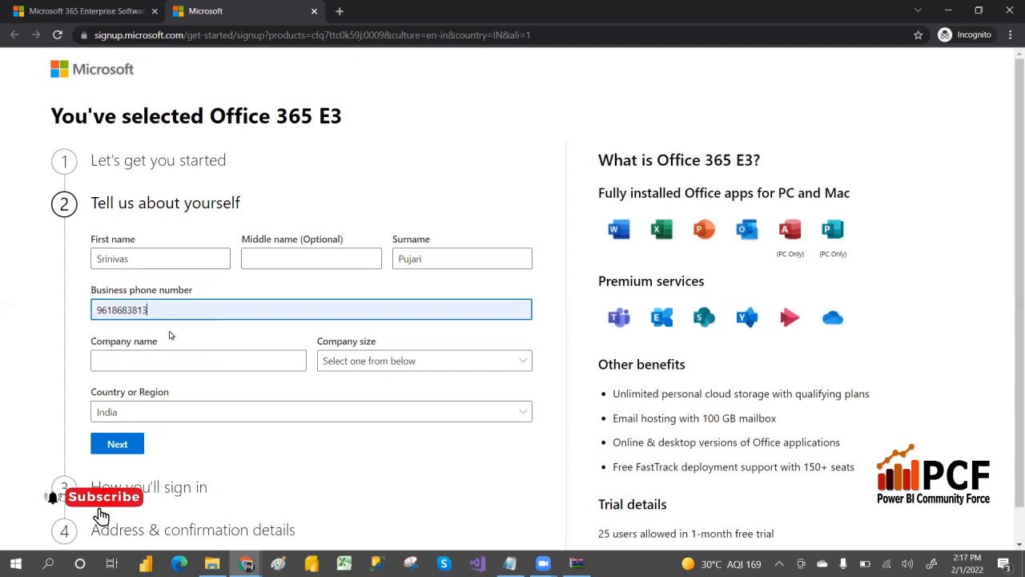
left_click(199, 359)
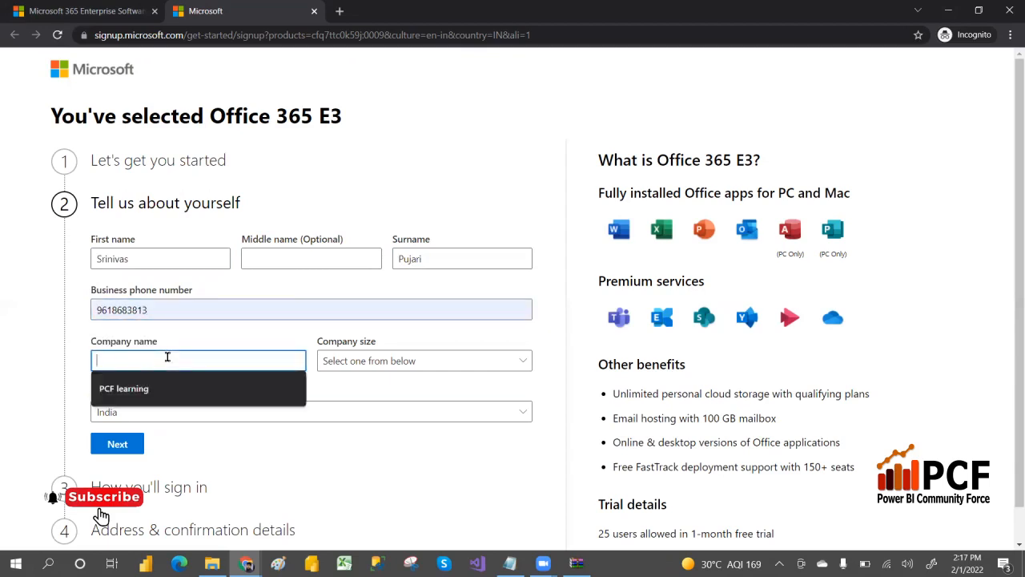
left_click(125, 389)
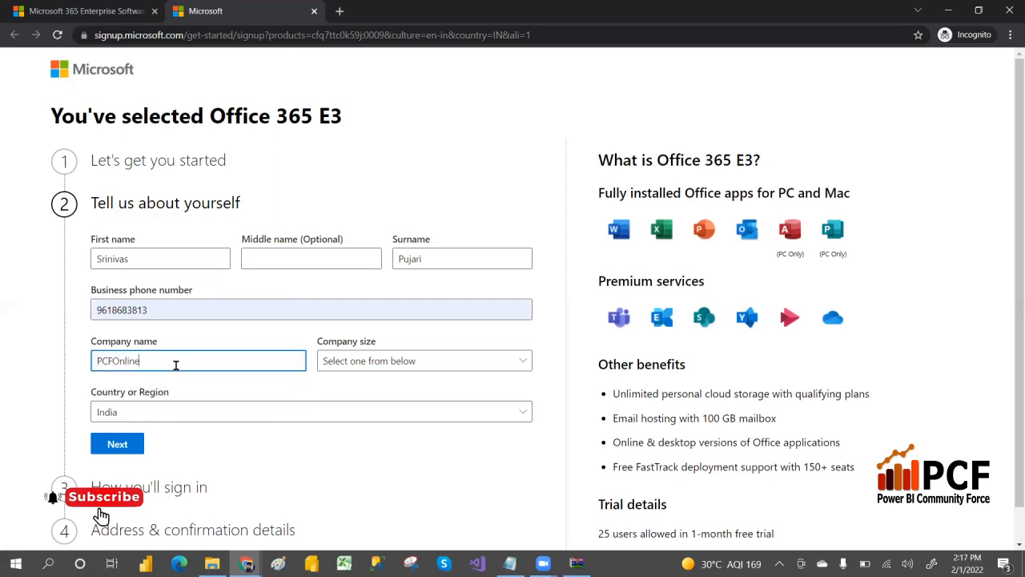
left_click(423, 360)
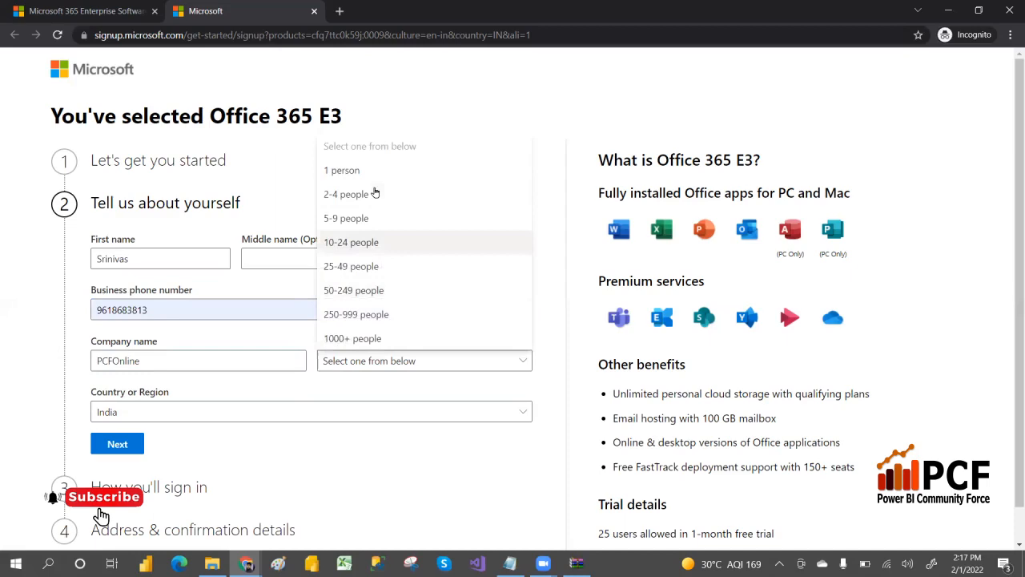
left_click(341, 169)
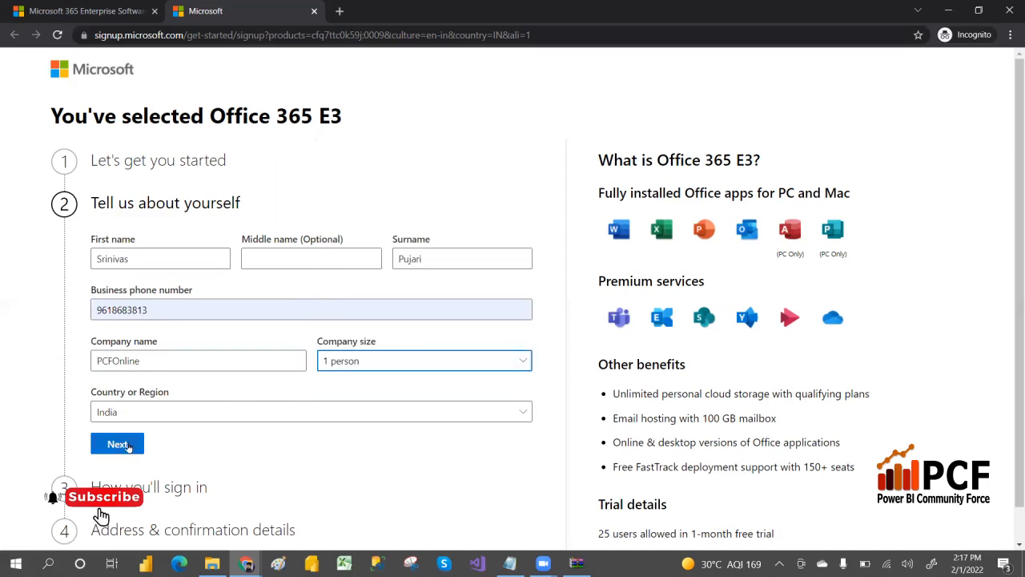
Step: Submit the personal details and request a verification code by text message
left_click(117, 442)
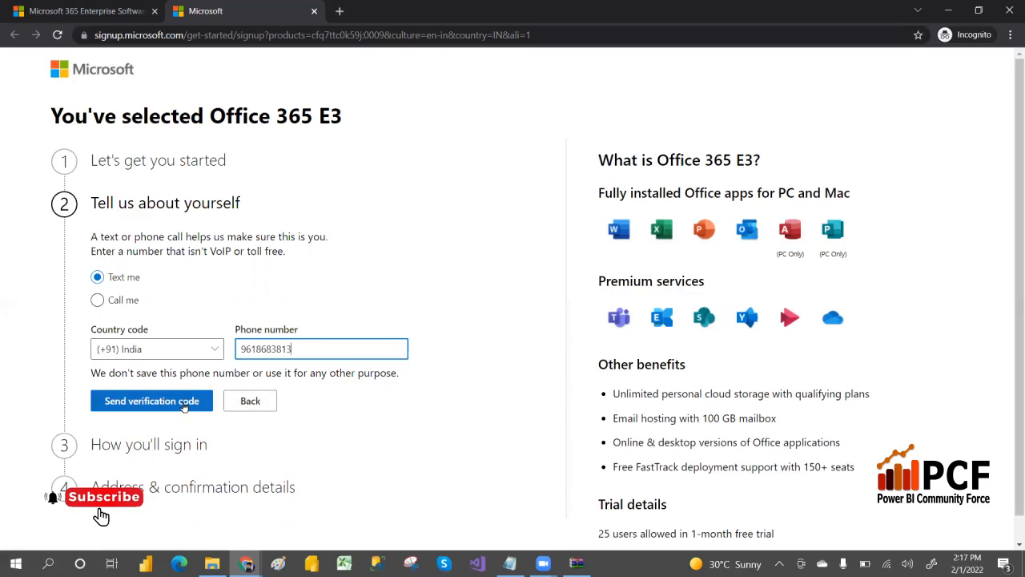
left_click(150, 401)
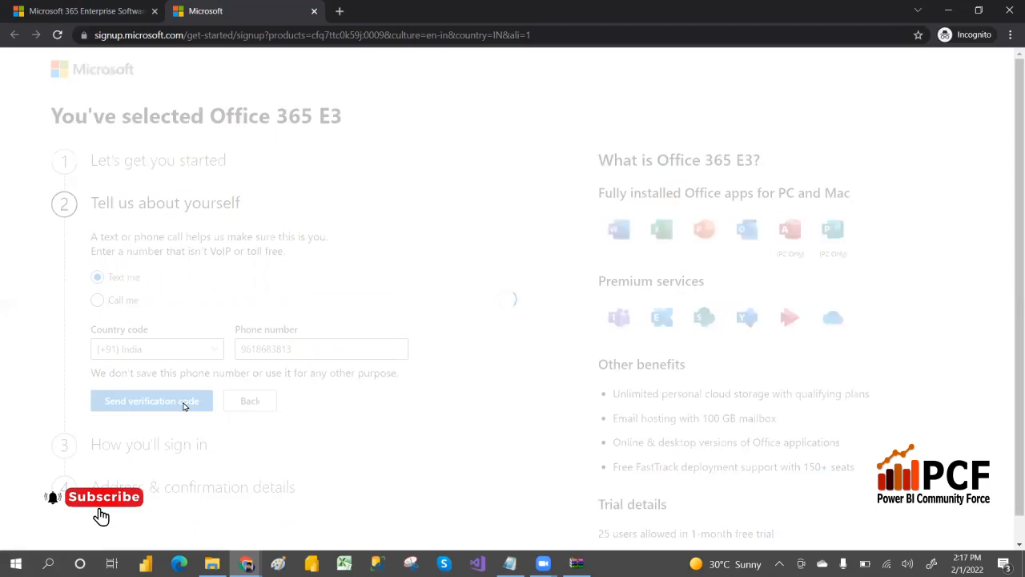
left_click(151, 401)
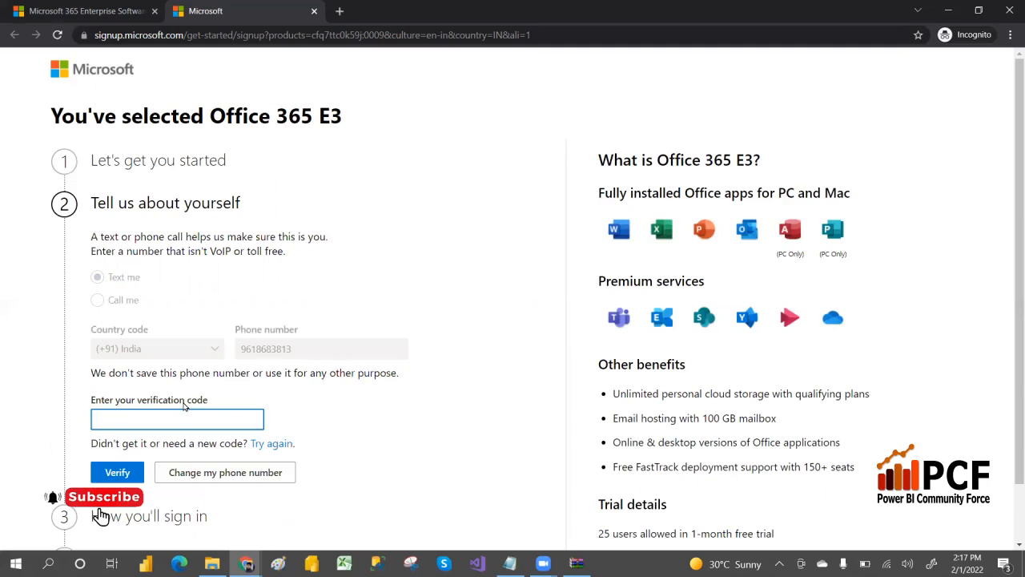
left_click(176, 418)
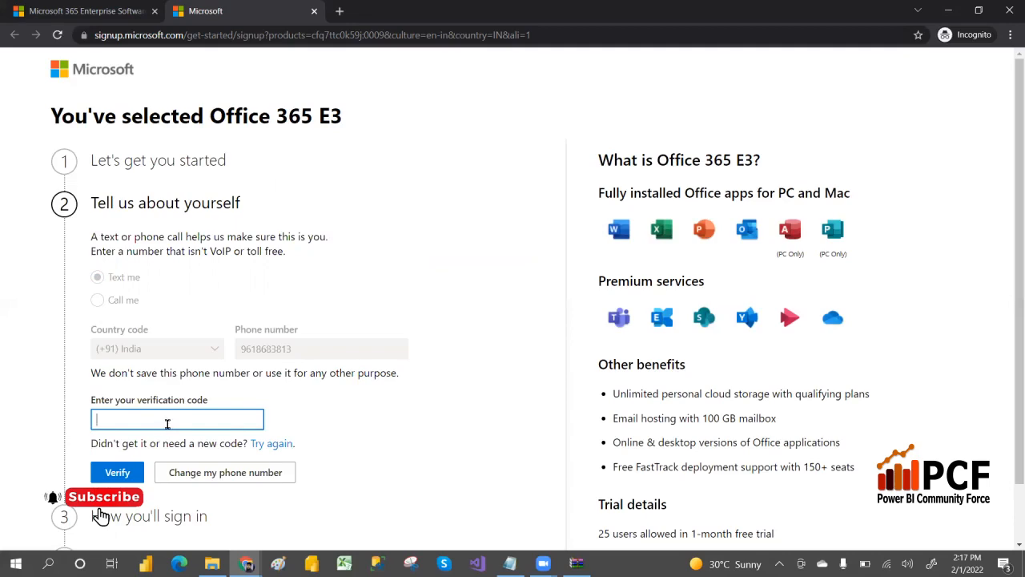
mouse_move(164, 504)
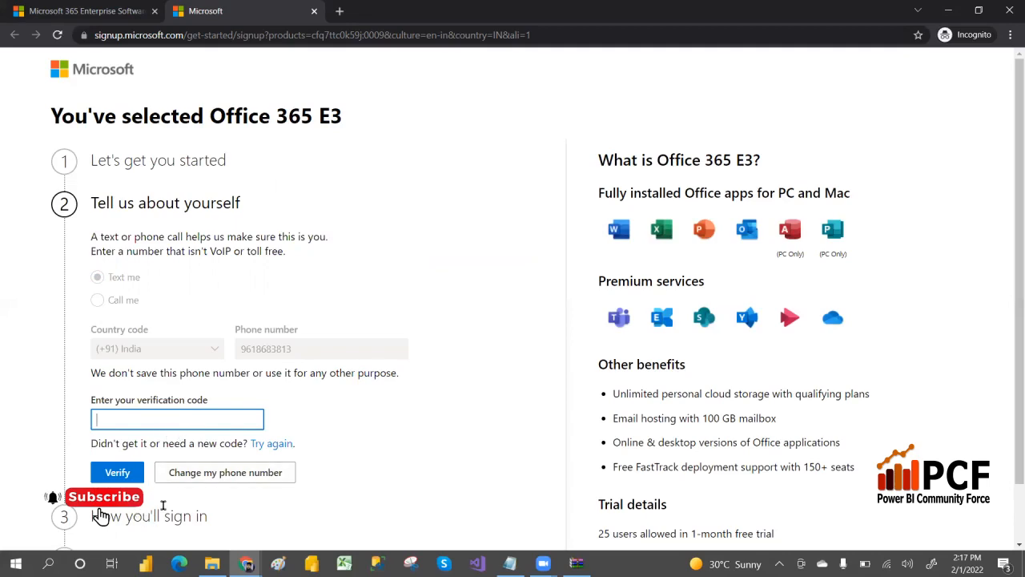
Step: Enter the received verification code and submit it for checking
scroll("down", 3)
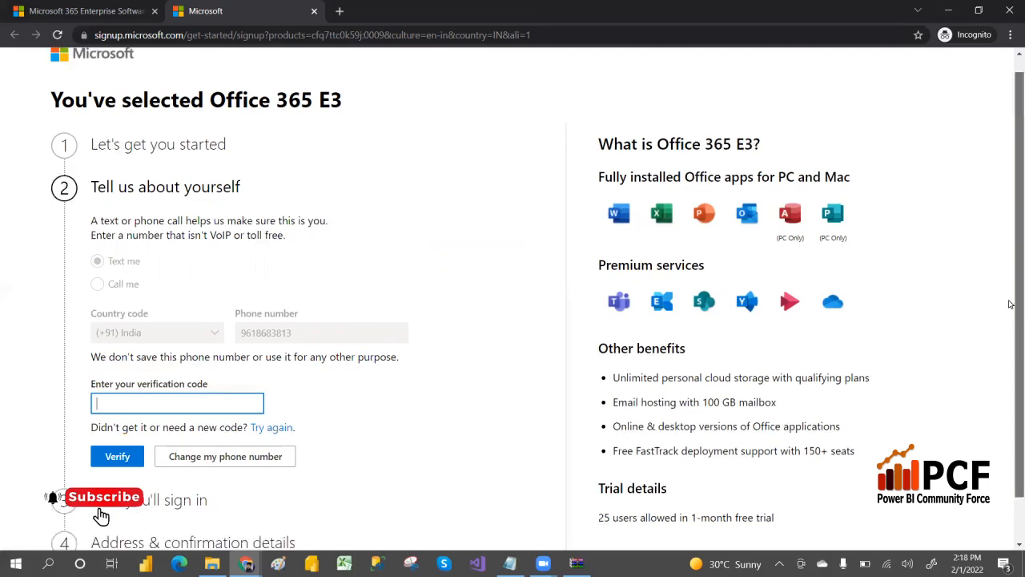
scroll("down", 3)
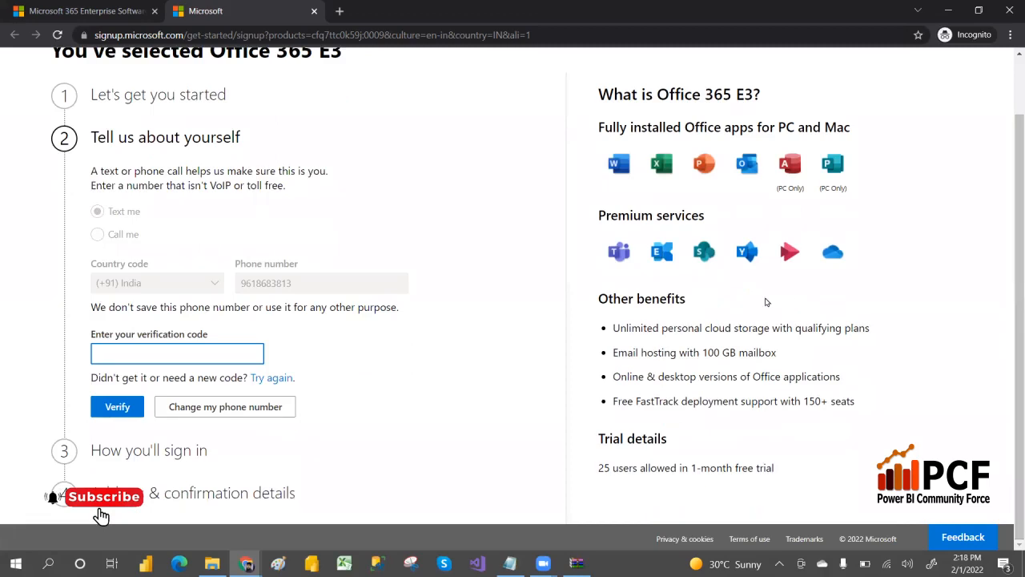
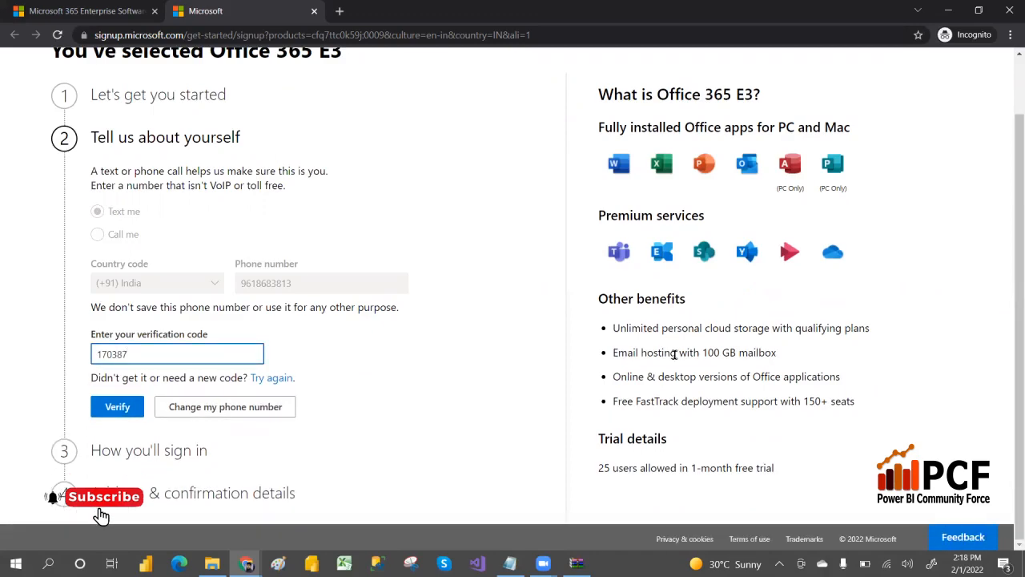
left_click(117, 407)
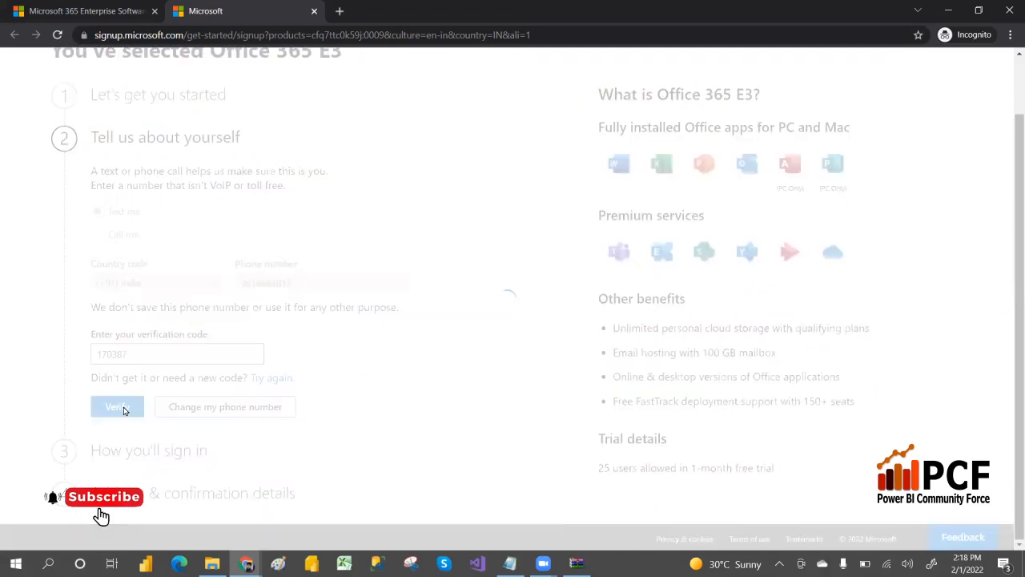
Step: Replace the suggested domain with PCFOnline623.onmicrosoft.com and save it
left_click(117, 407)
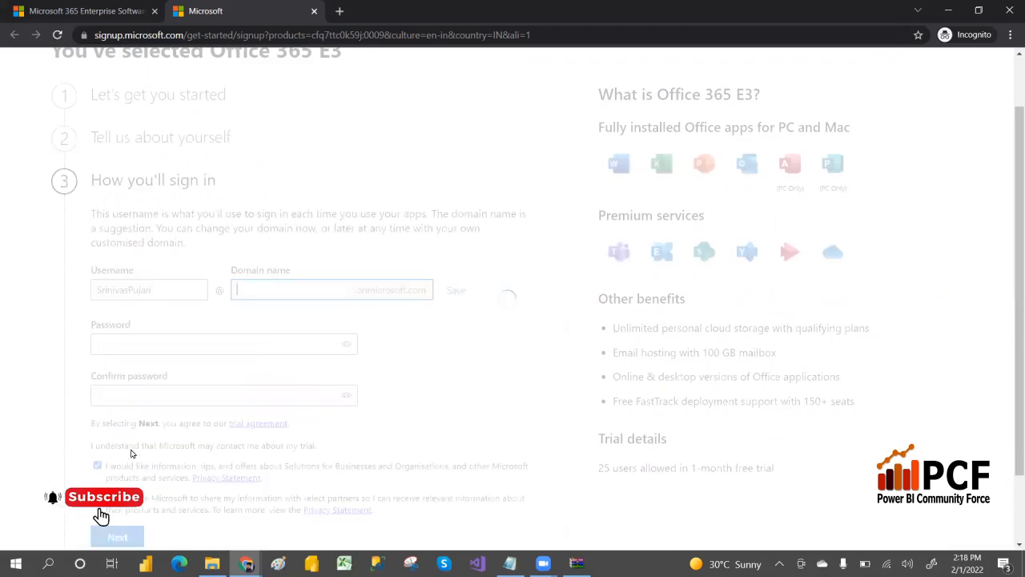
type("PCFOnline623")
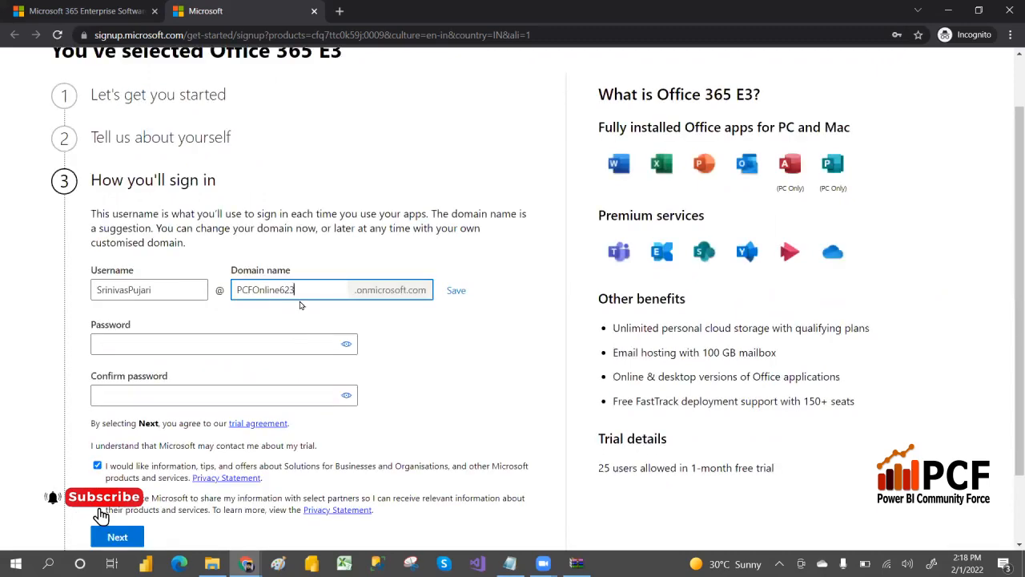
left_click(455, 290)
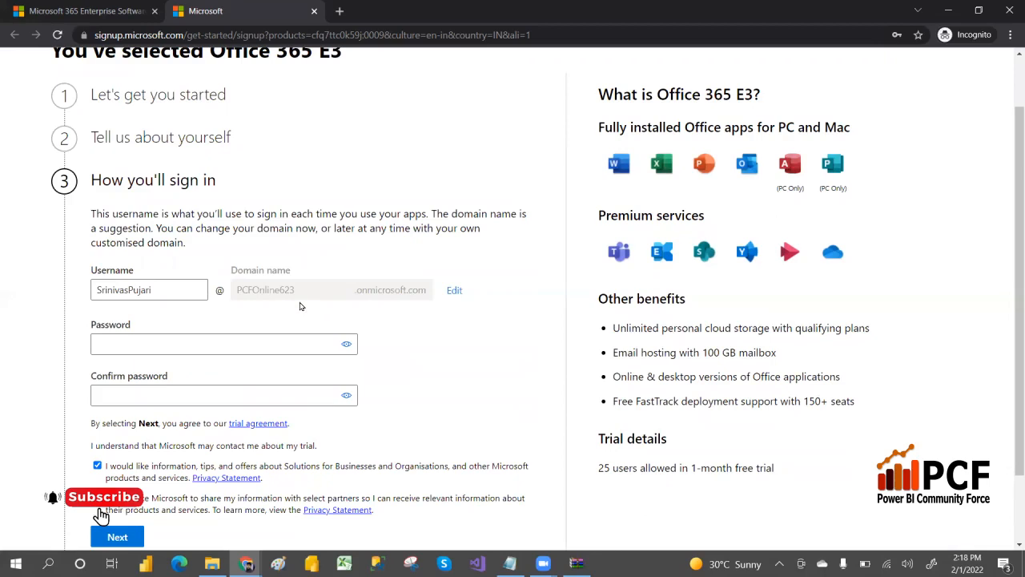
Step: Enter the account password and its confirmation, then submit the sign-in details
left_click(208, 343)
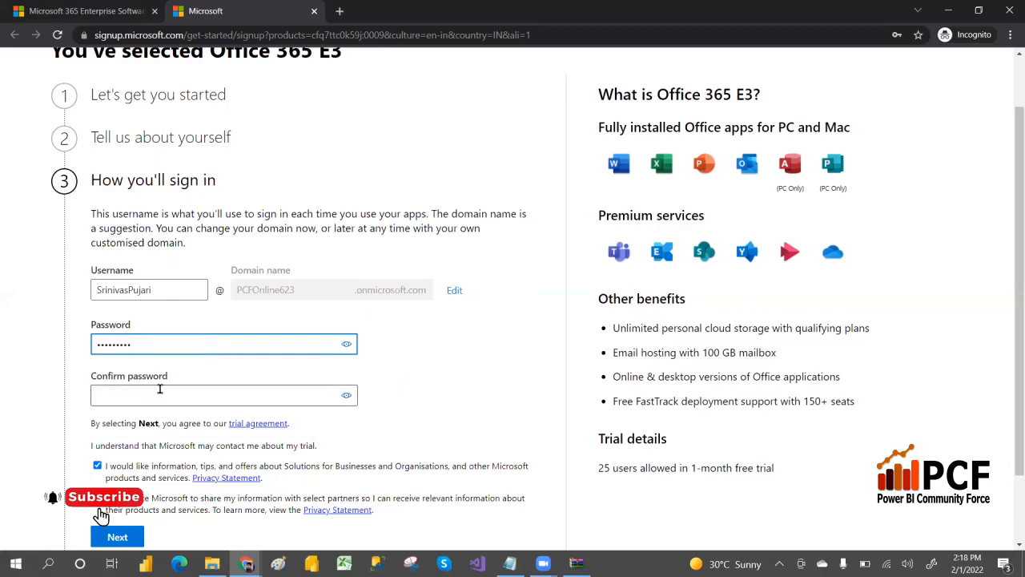
left_click(208, 394)
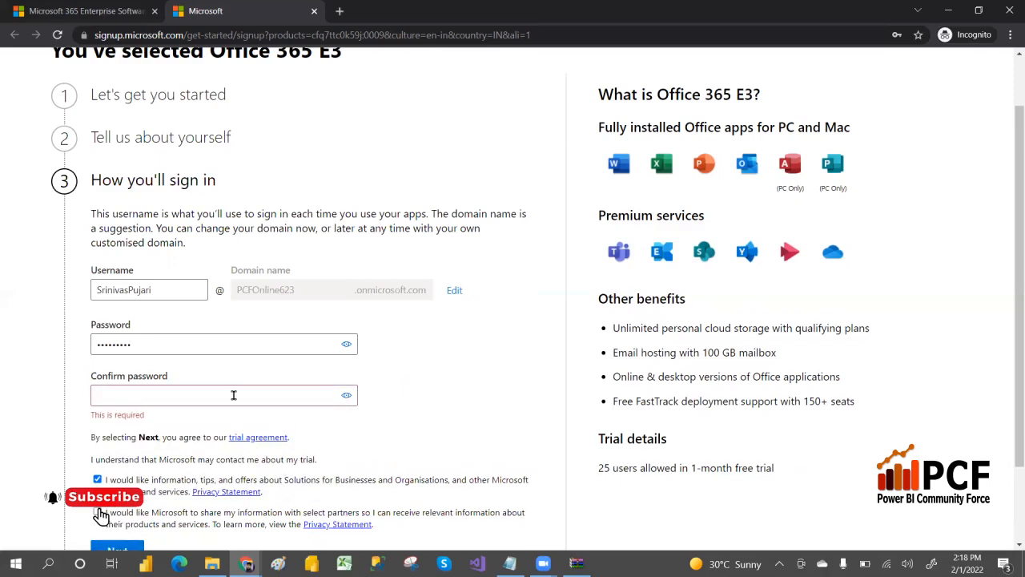
type("•••")
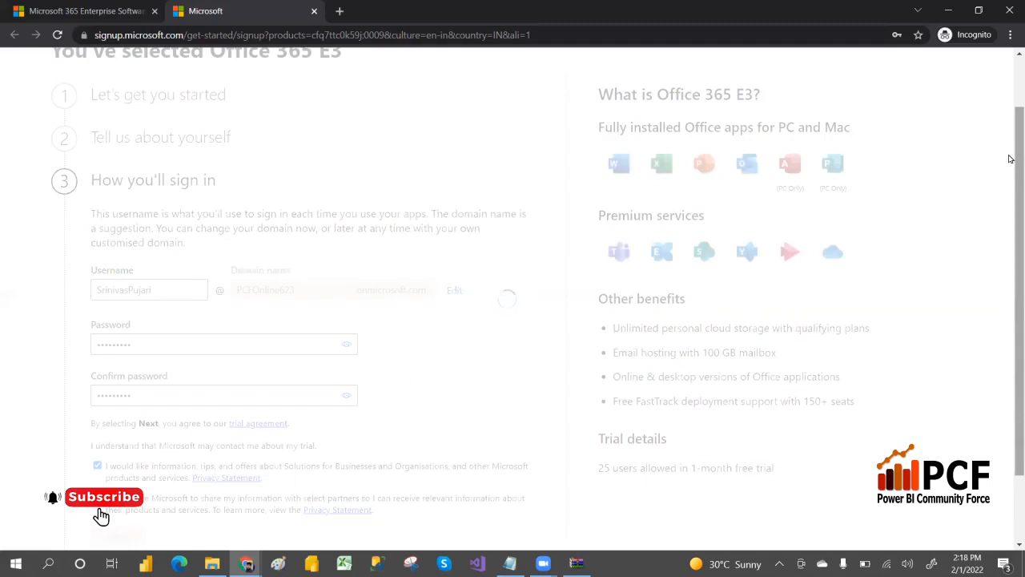
Step: Wait while the new account is signed in until the address step loads
scroll("down", 3)
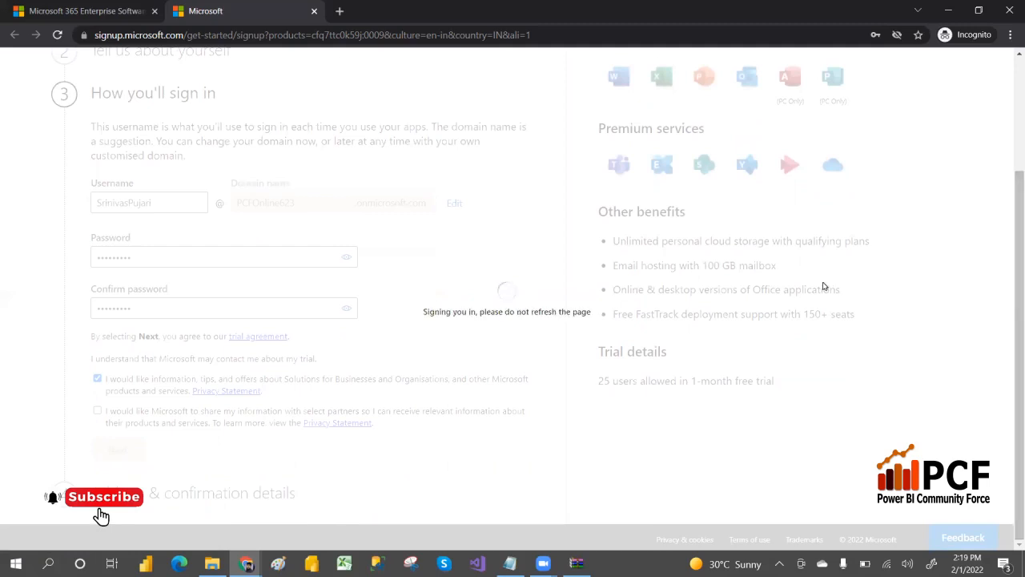
mouse_move(555, 330)
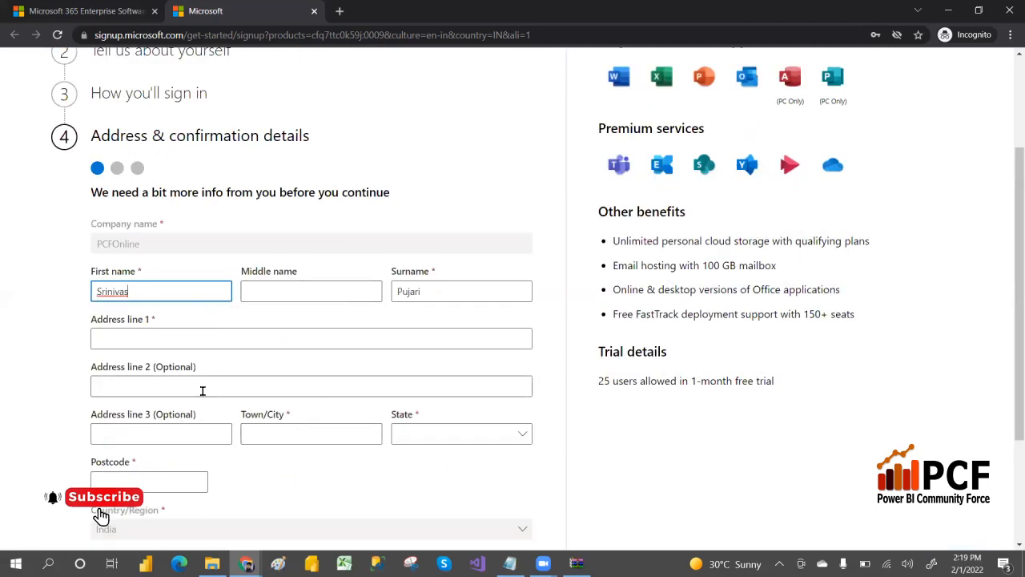
Step: Fill Address line 1 with Rampally and set the town to Hyderabad
scroll("down", 3)
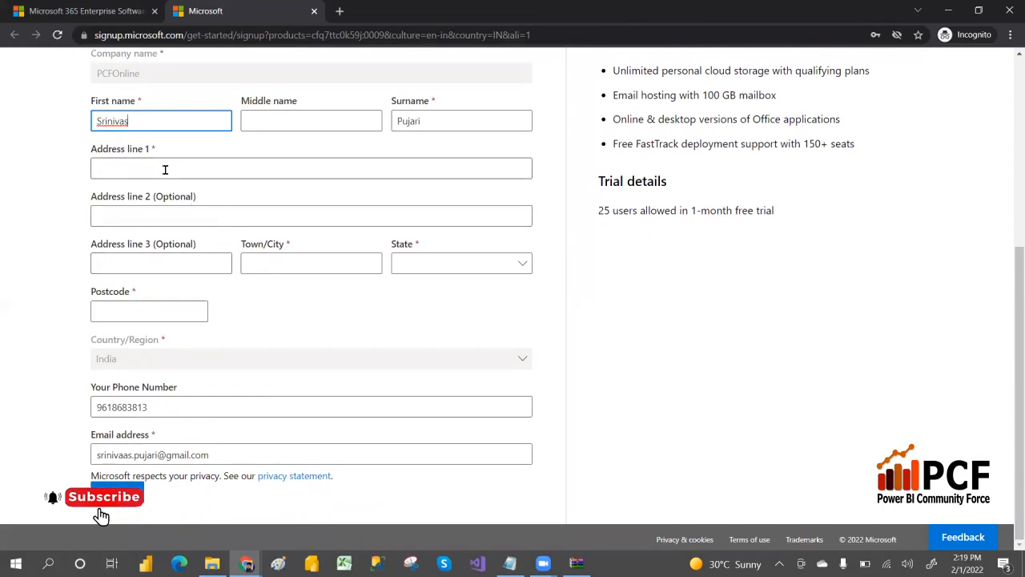
left_click(310, 168)
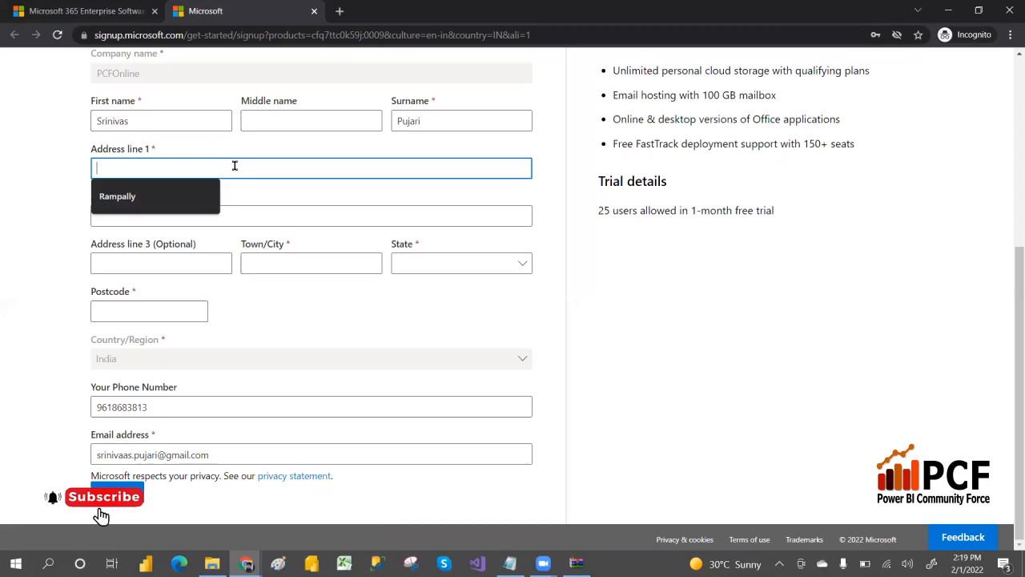
type("Rampally")
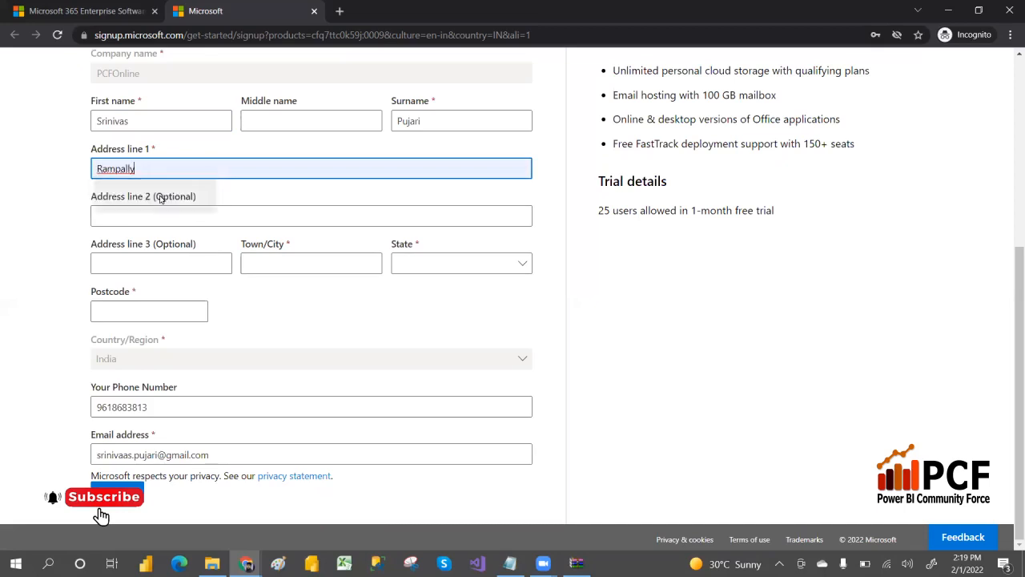
left_click(310, 263)
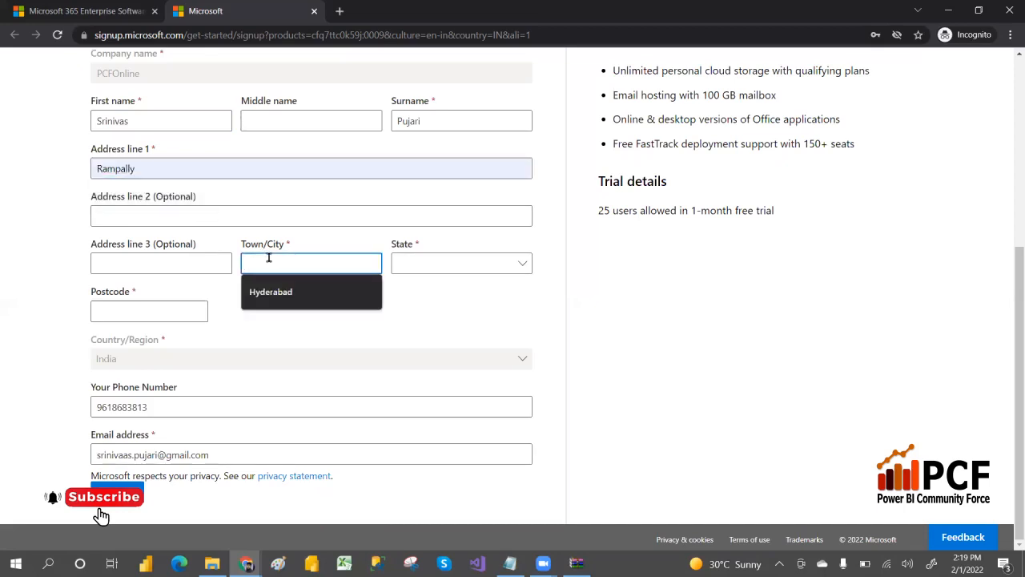
left_click(271, 292)
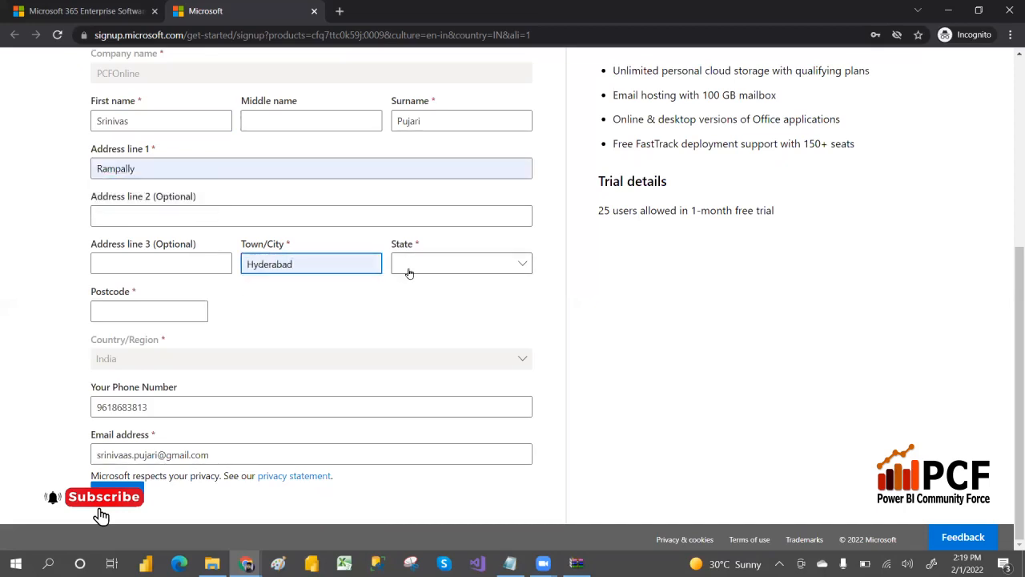
Step: Choose Andhra Pradesh as state, enter the 502 postcode and submit the address
left_click(461, 262)
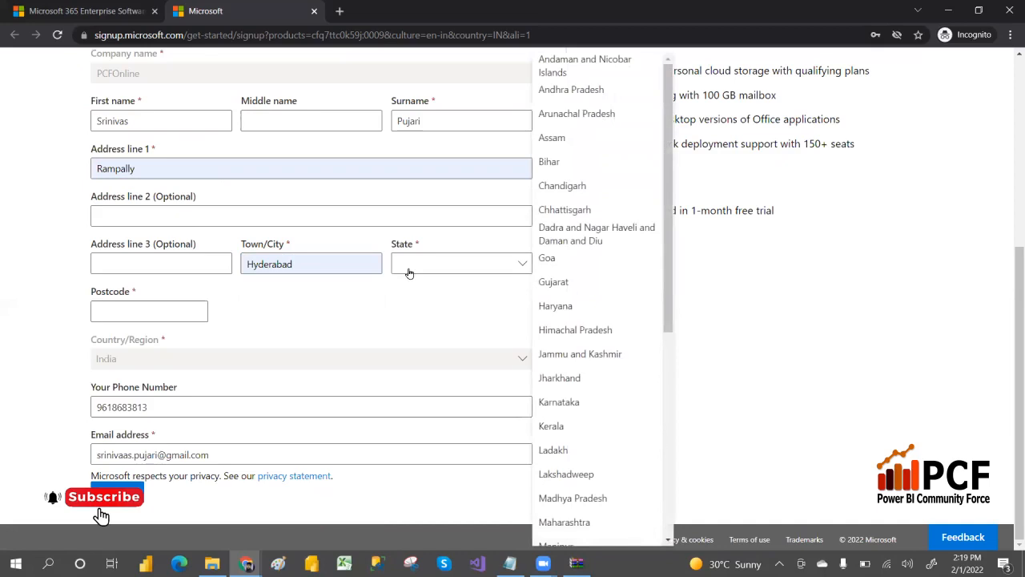
left_click(570, 89)
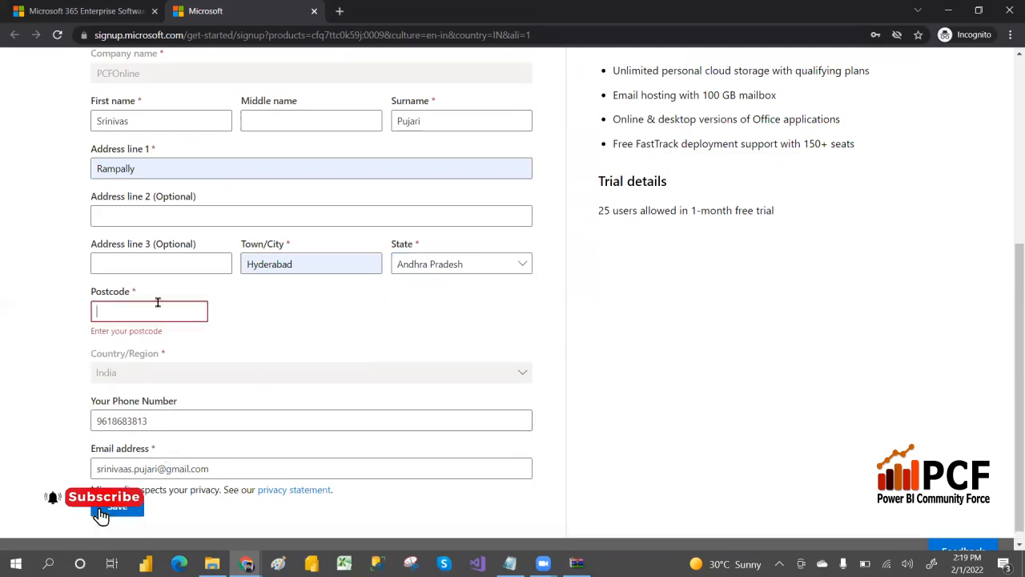
type("502")
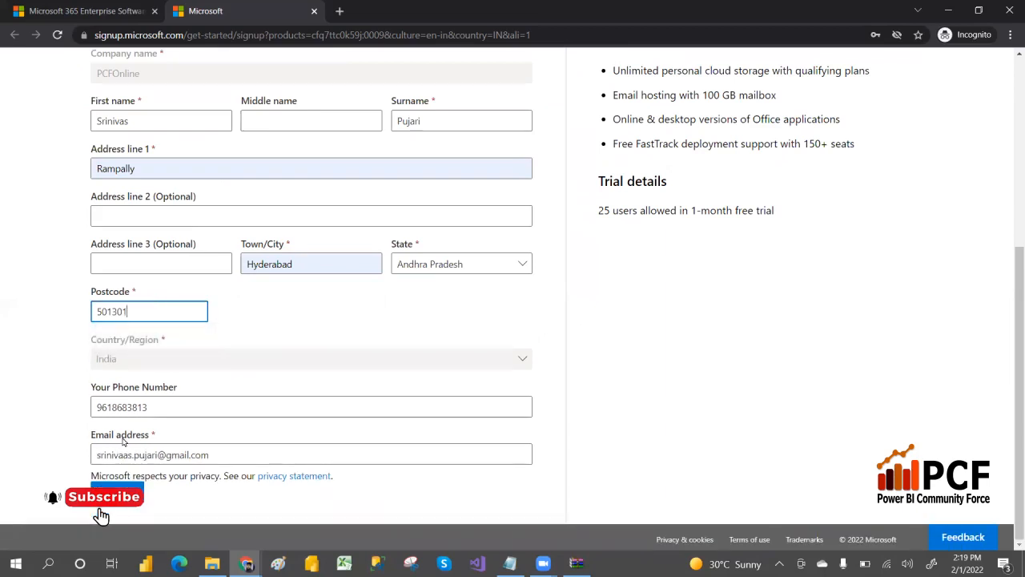
left_click(99, 496)
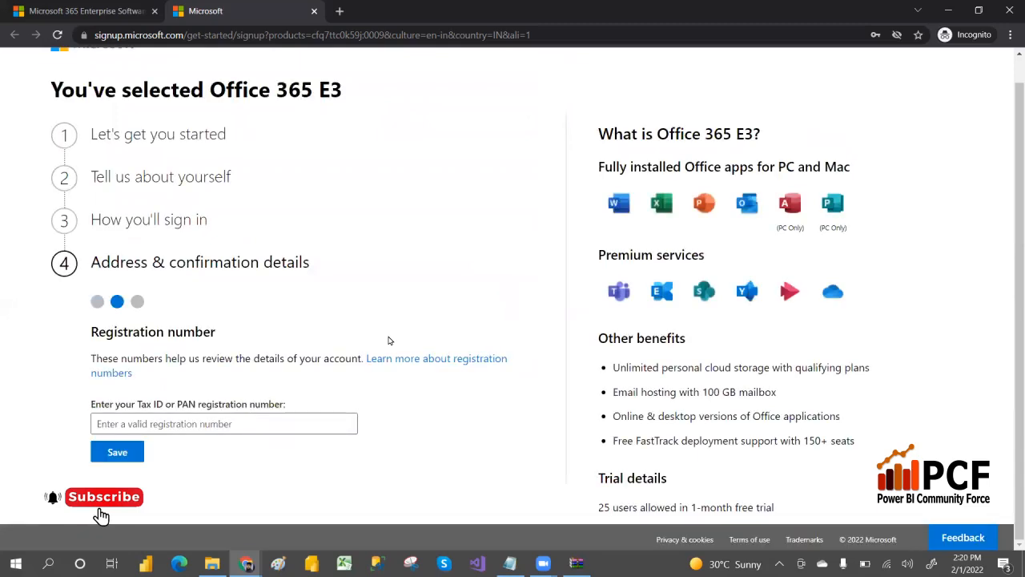
mouse_move(317, 410)
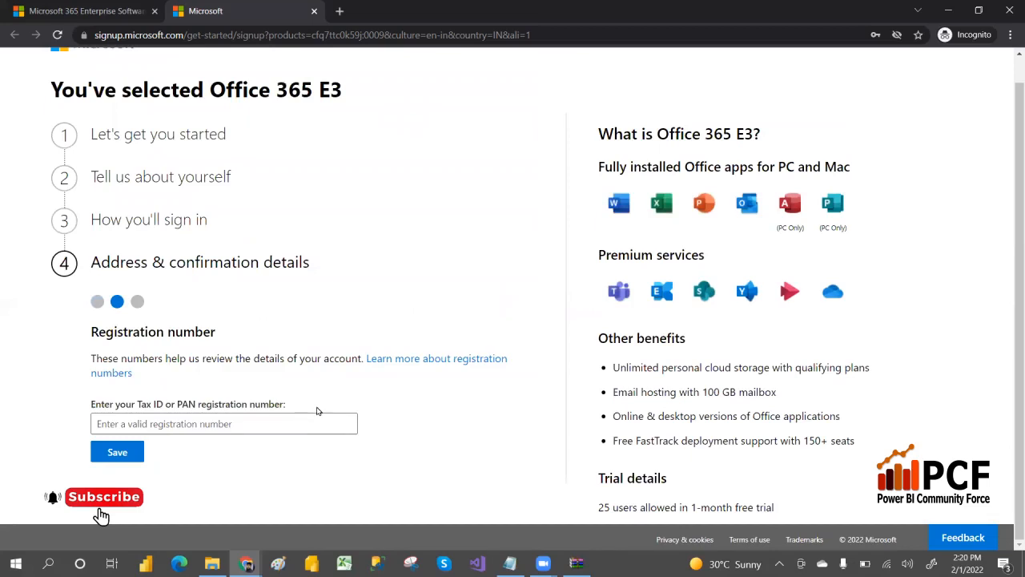
Step: Select the Tax ID or PAN registration number box on the Registration number step
left_click(224, 423)
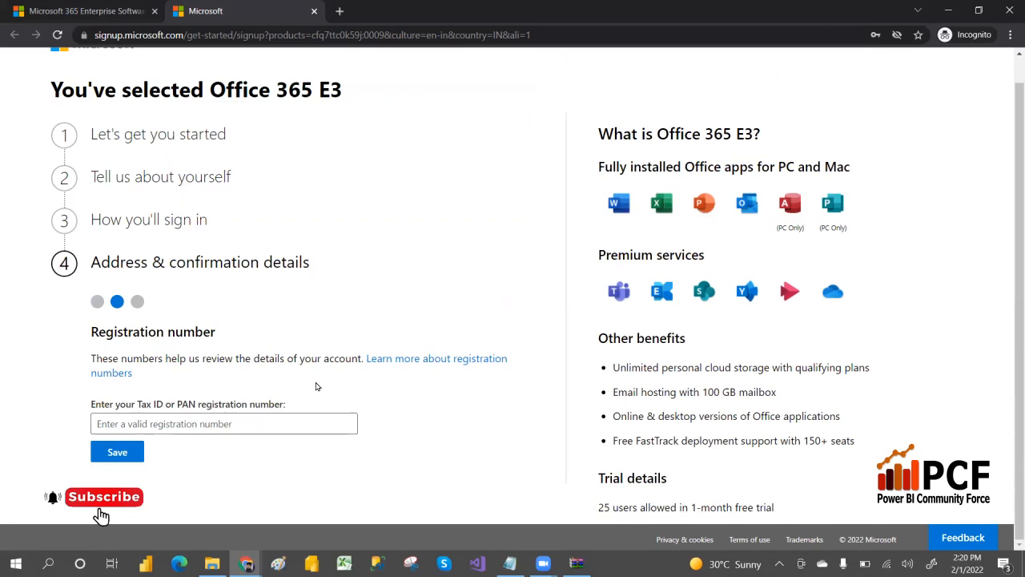
mouse_move(320, 453)
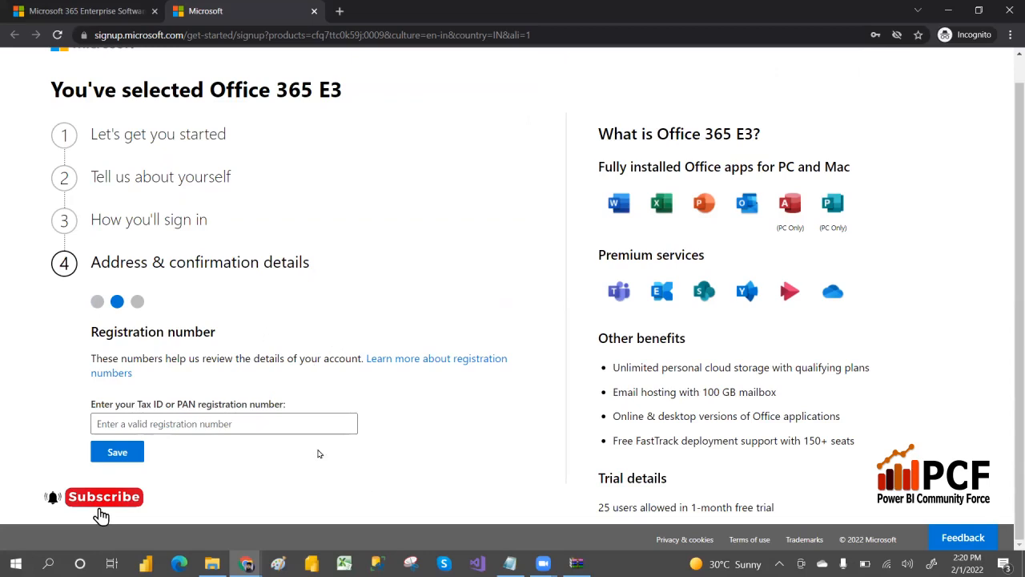
mouse_move(378, 404)
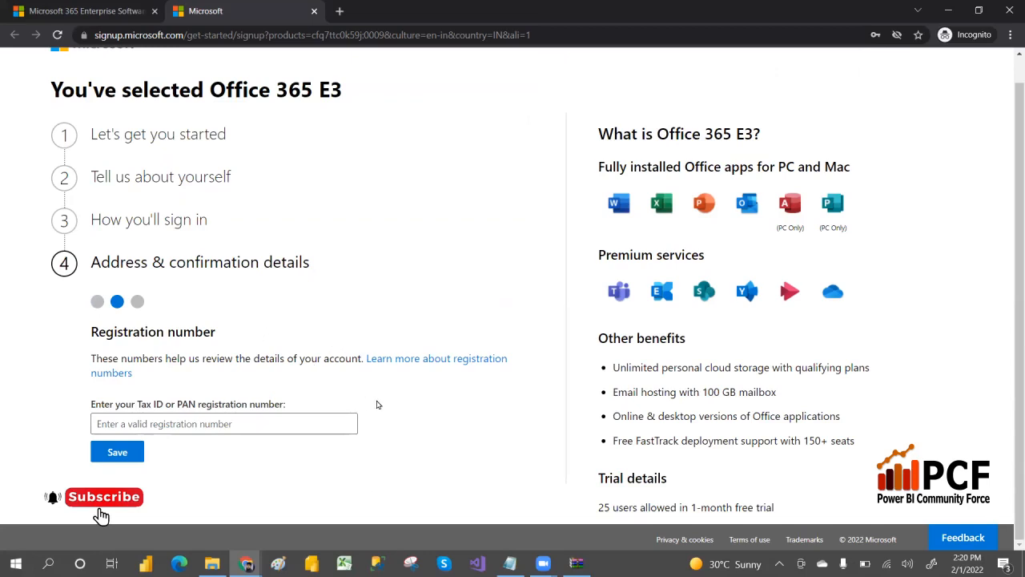
mouse_move(433, 408)
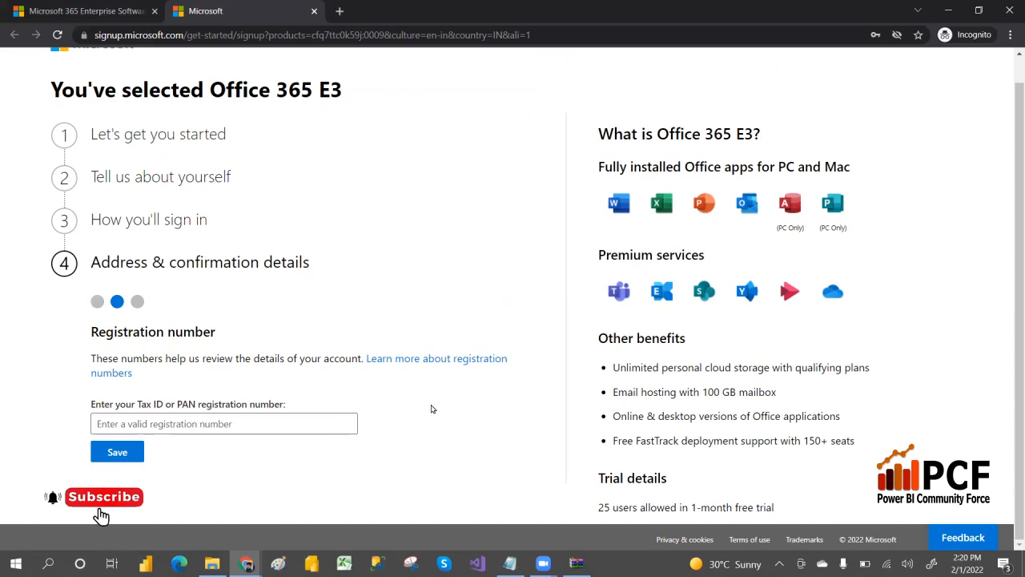
mouse_move(692, 477)
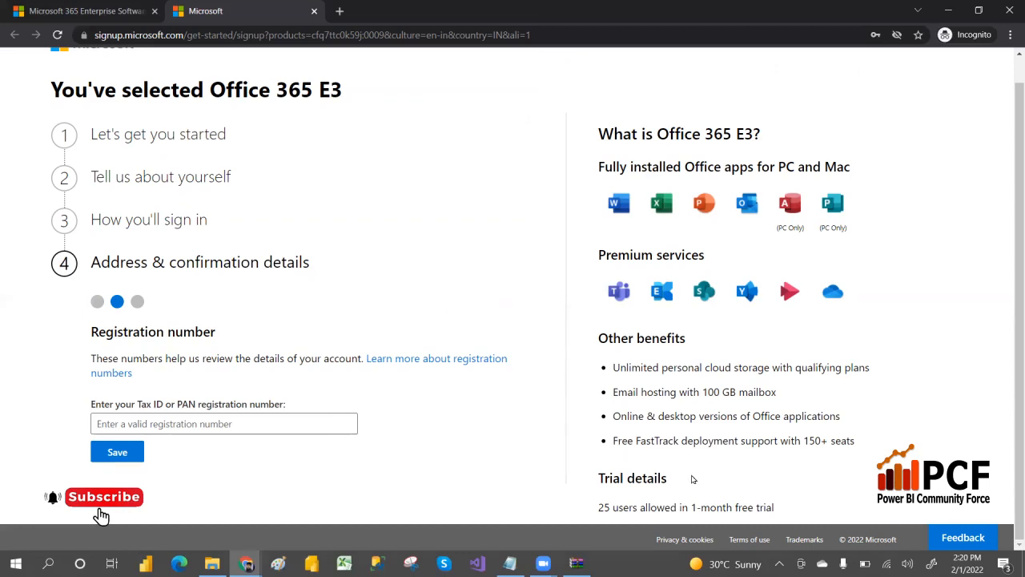
mouse_move(702, 483)
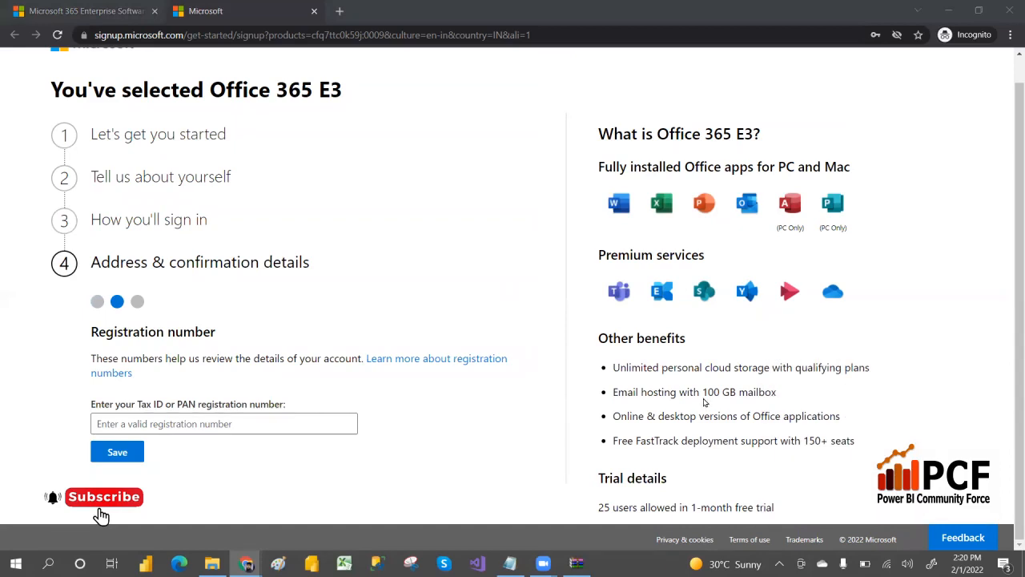
mouse_move(724, 490)
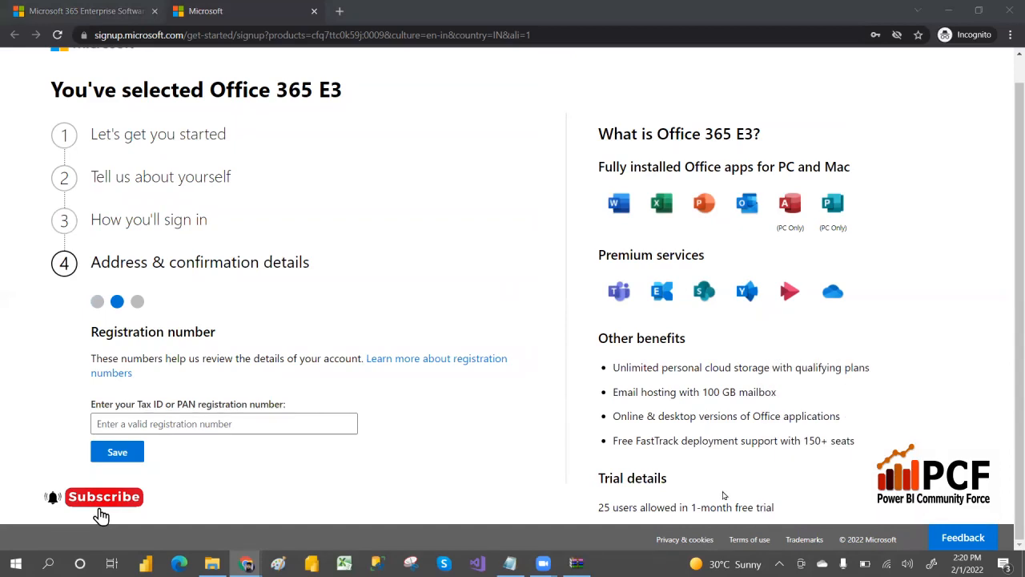